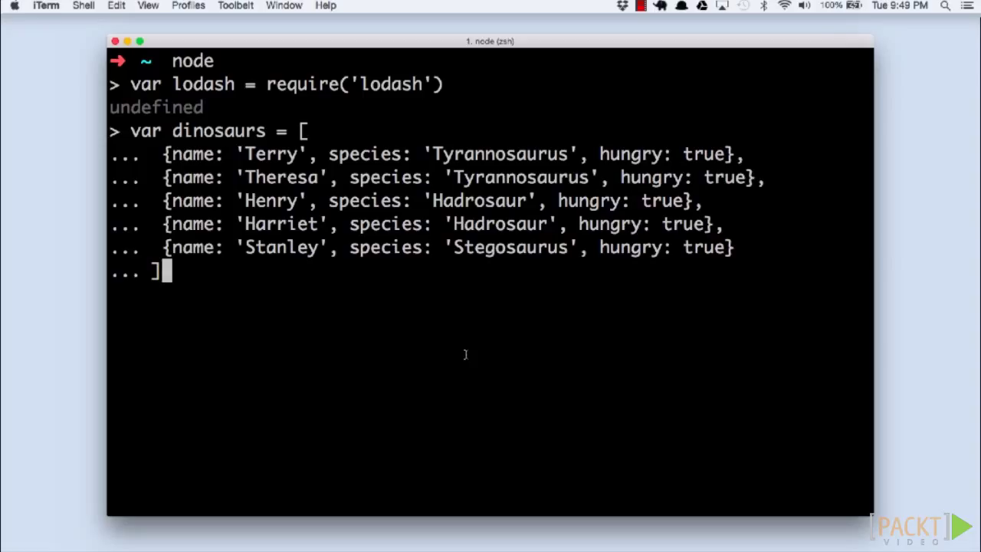
Submit the array of five hungry dinosaurs to the REPL
key("Return")
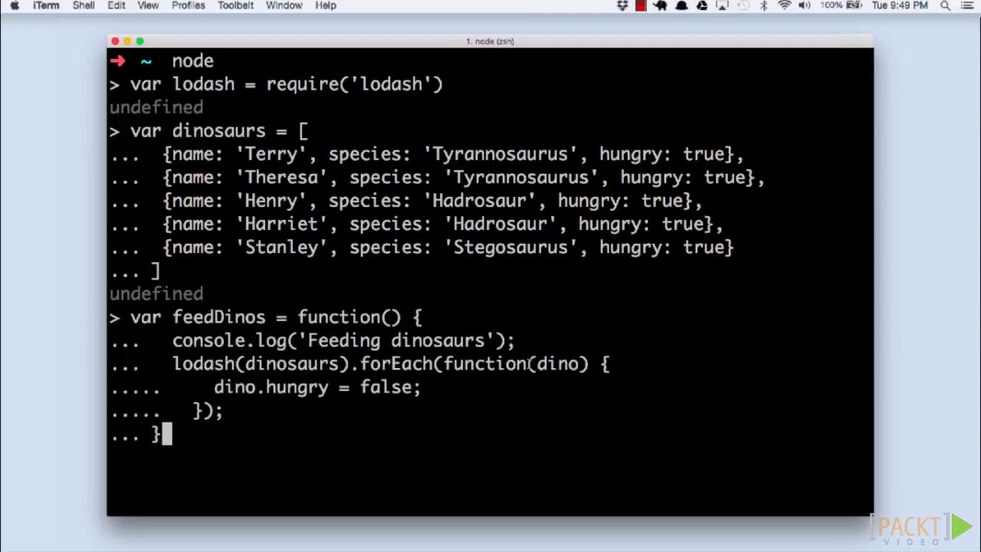
Define feedDinos and type throttledFeedDinos, a lodash throttle of feedDinos with a six-hour wait
key("Return")
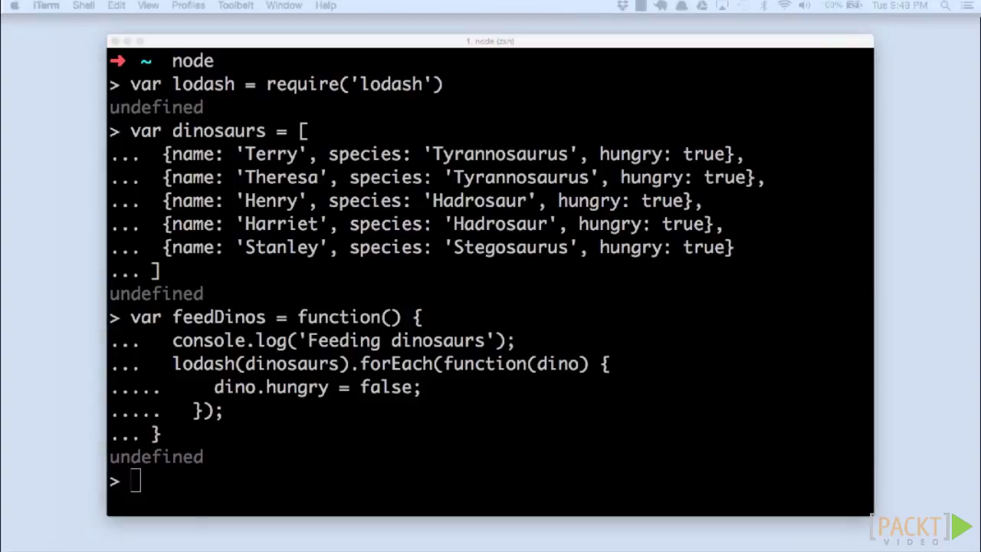
mouse_move(499, 416)
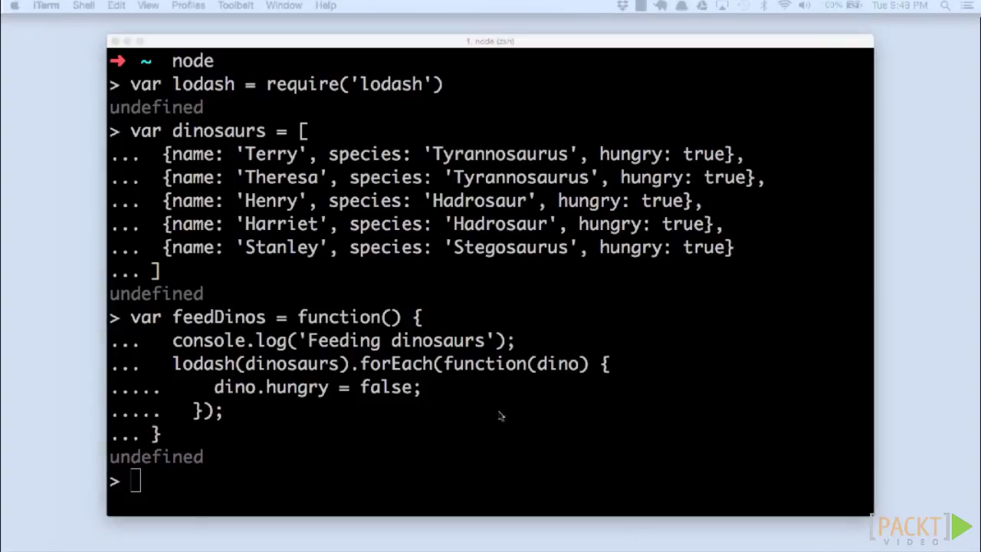
mouse_move(712, 470)
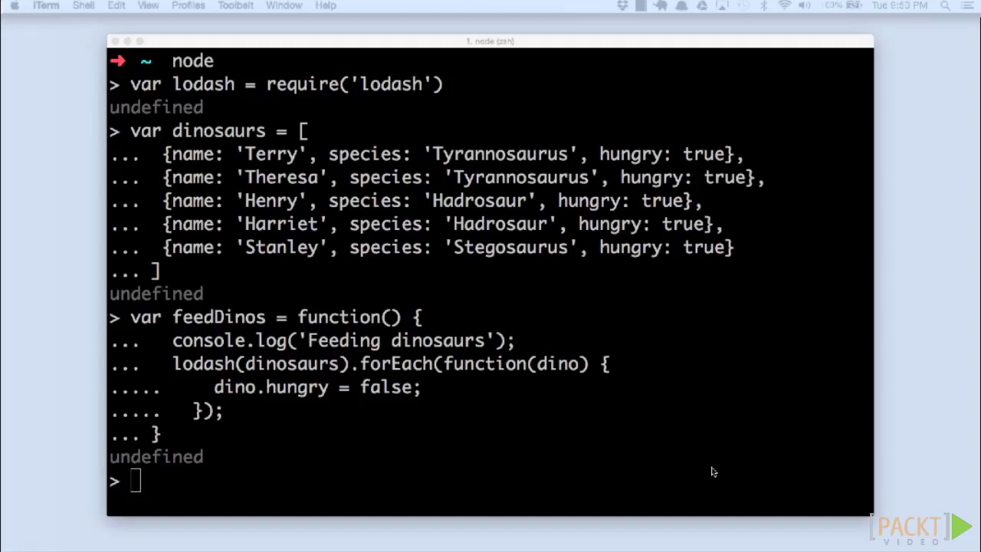
mouse_move(672, 471)
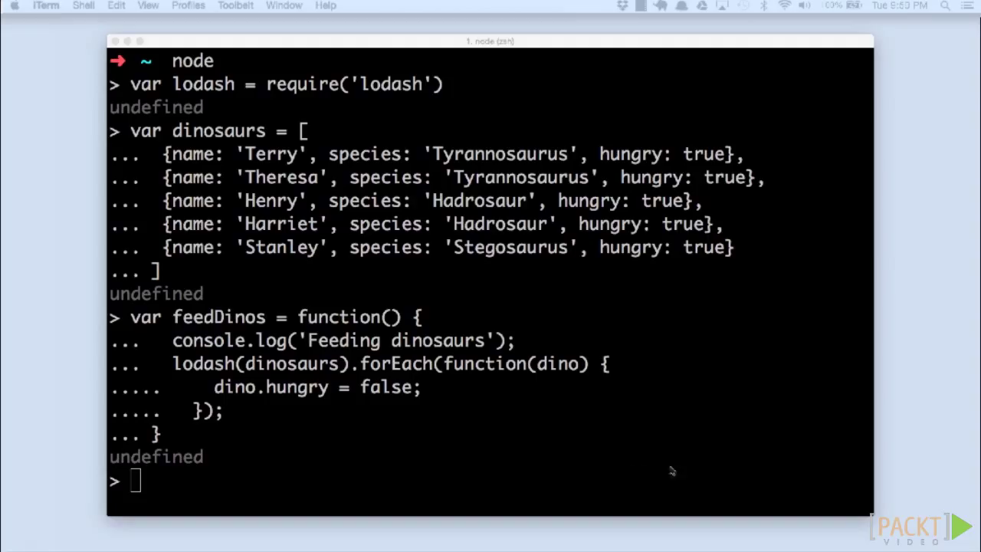
type("var throttledFeedDinos = lodash.throttle(feedDinos, 1000*60*60*6)")
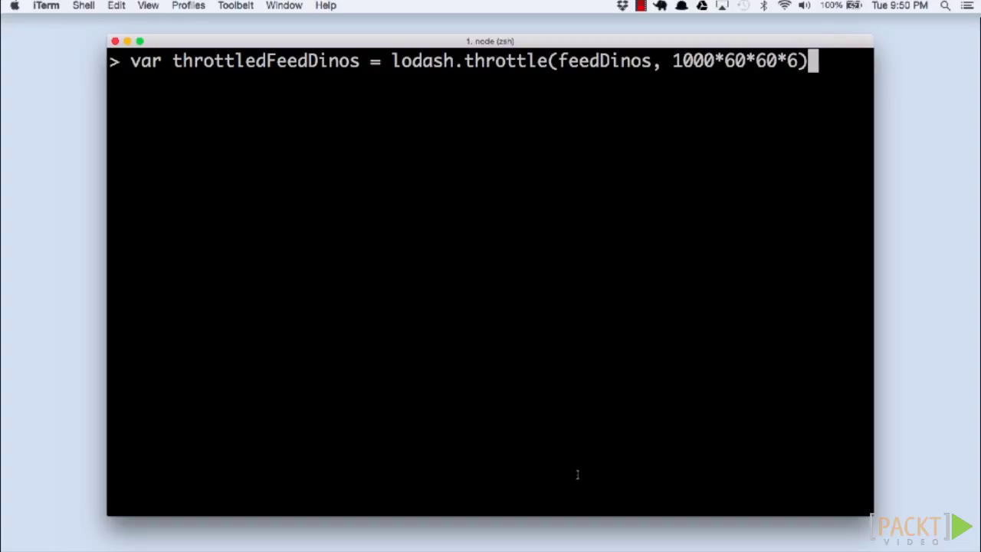
Create throttledFeedDinos and enter the setTimeout calls that invoke it
key("Return")
type("var timed2 = setTimeout(throttledFeedDinos, 2000)")
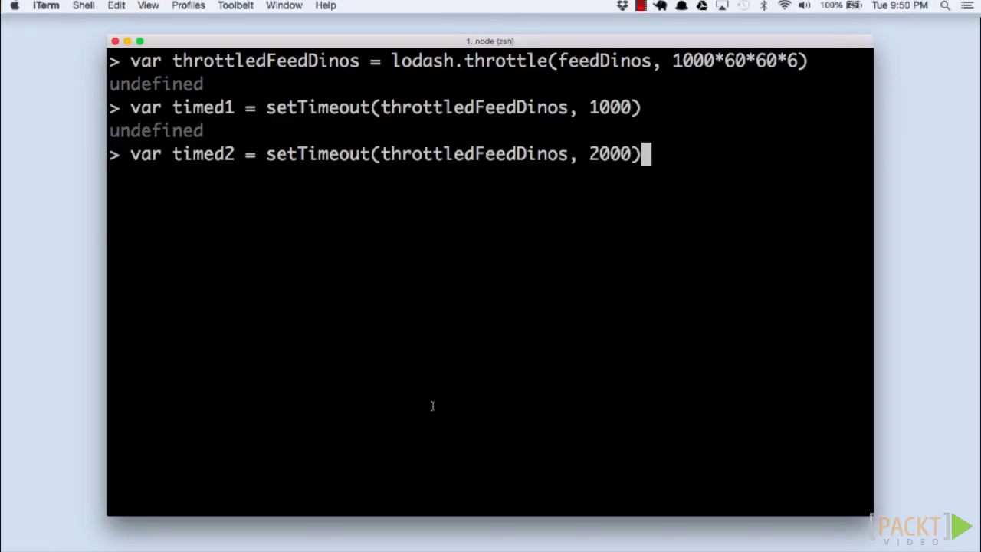
key("Return")
type("}")
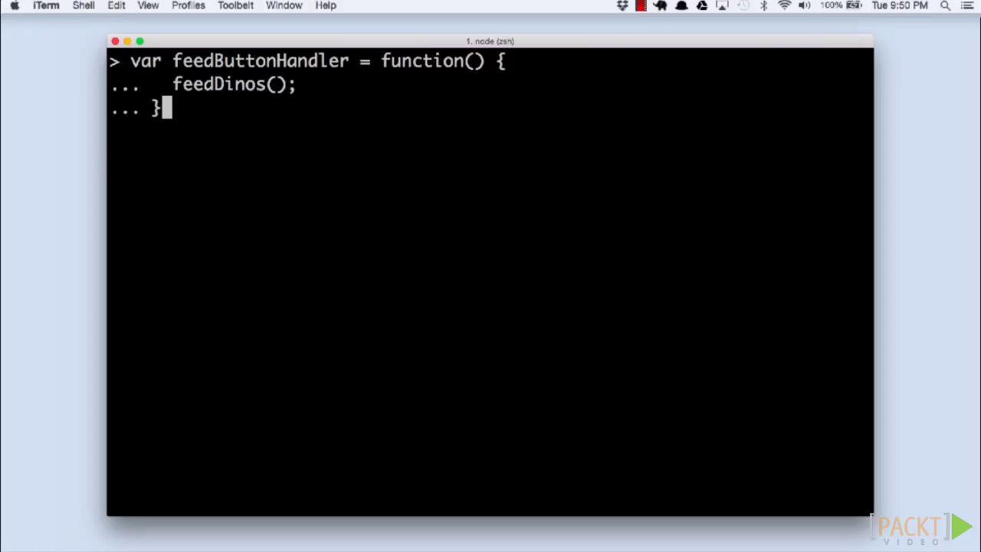
Define feedButtonHandler and its 100 ms lodash debounce wrapper named debounced
key("Return")
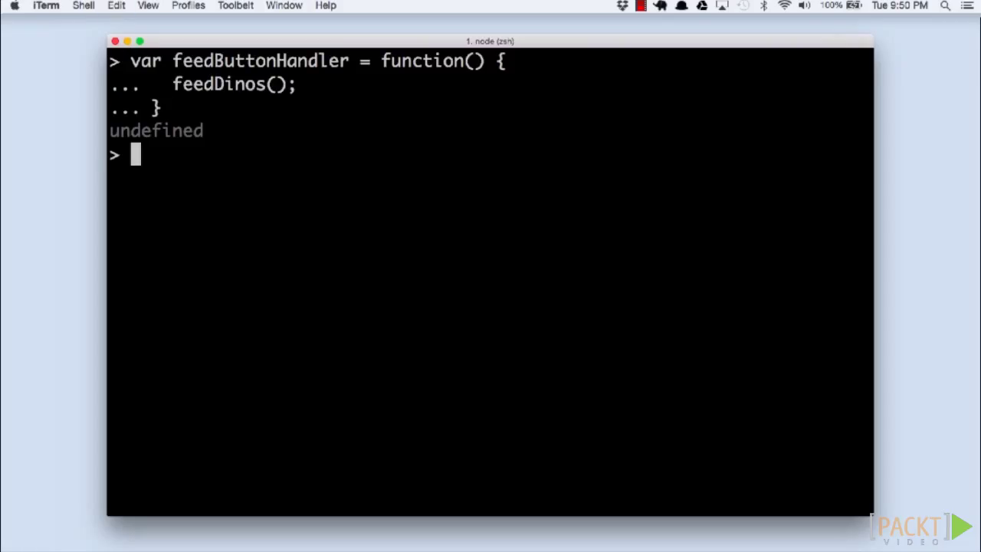
mouse_move(785, 524)
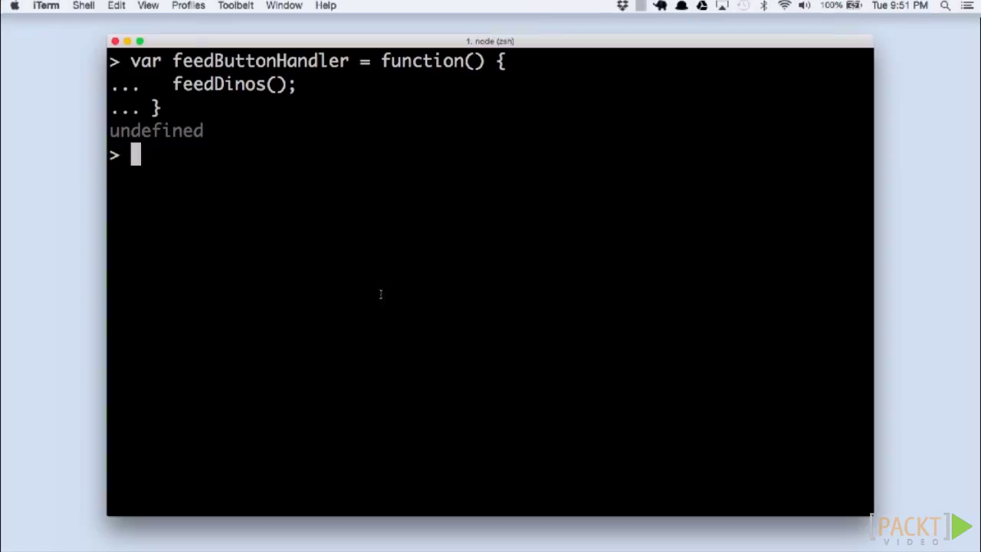
type("var debounced = lodash.debounce(feedButtonHandler, 100)")
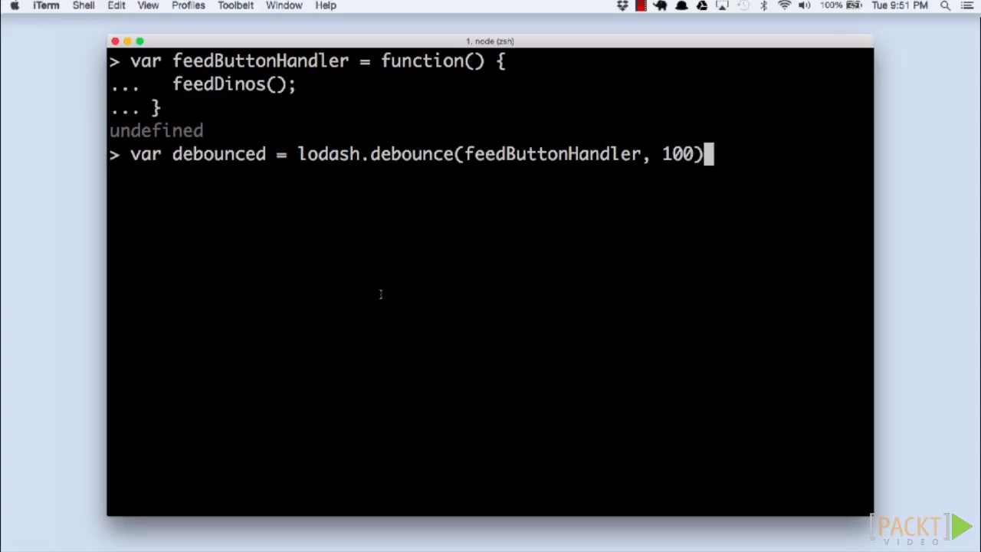
key("Return")
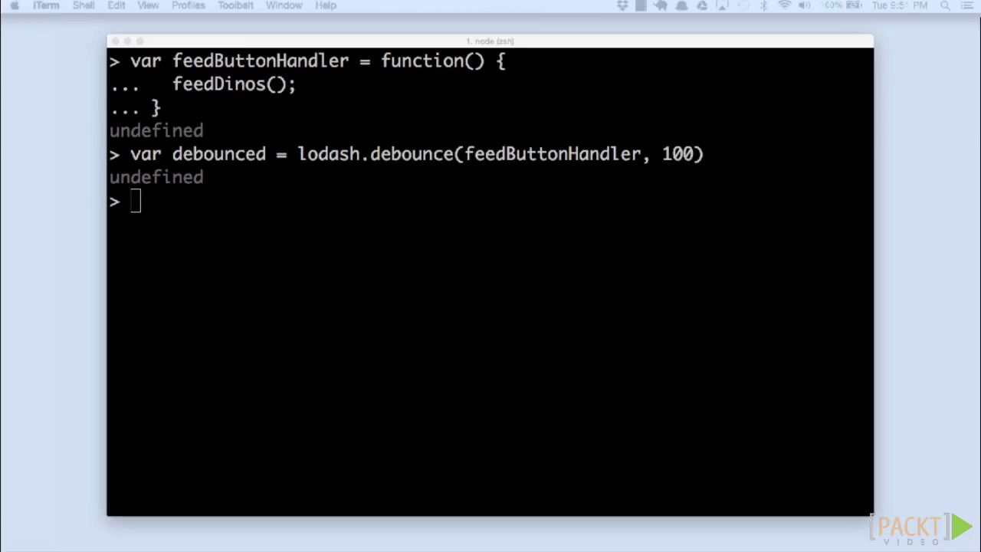
mouse_move(559, 381)
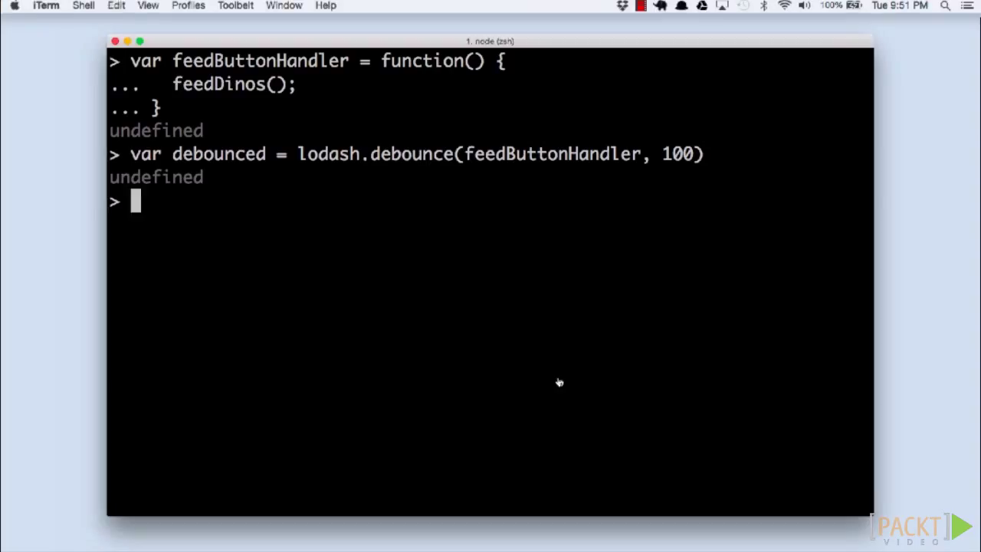
Run lodash.delay to log 'Lights out!' after 1000*60*5 ms
type("lodash.delay(function() { console.log('Lights out!') }, 1000*60*5);")
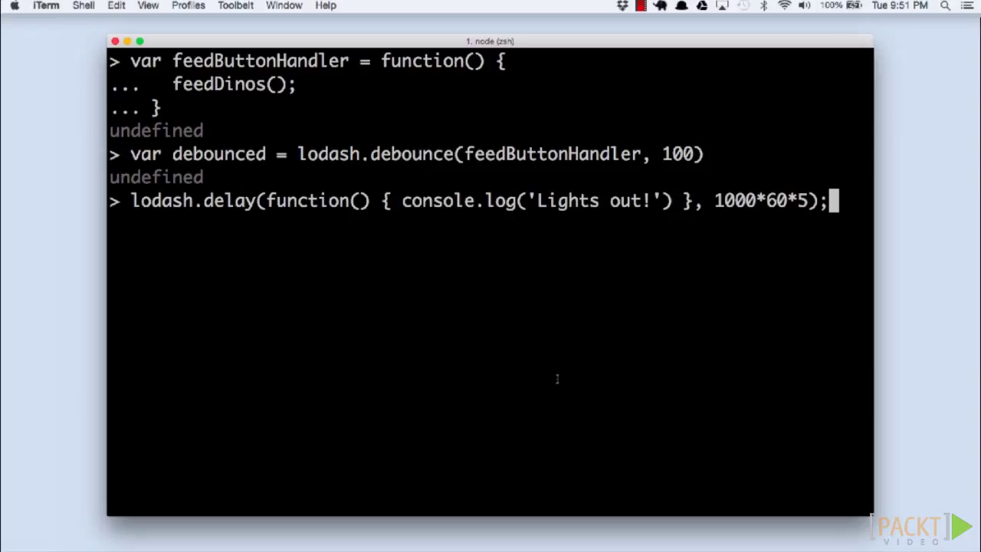
key("return")
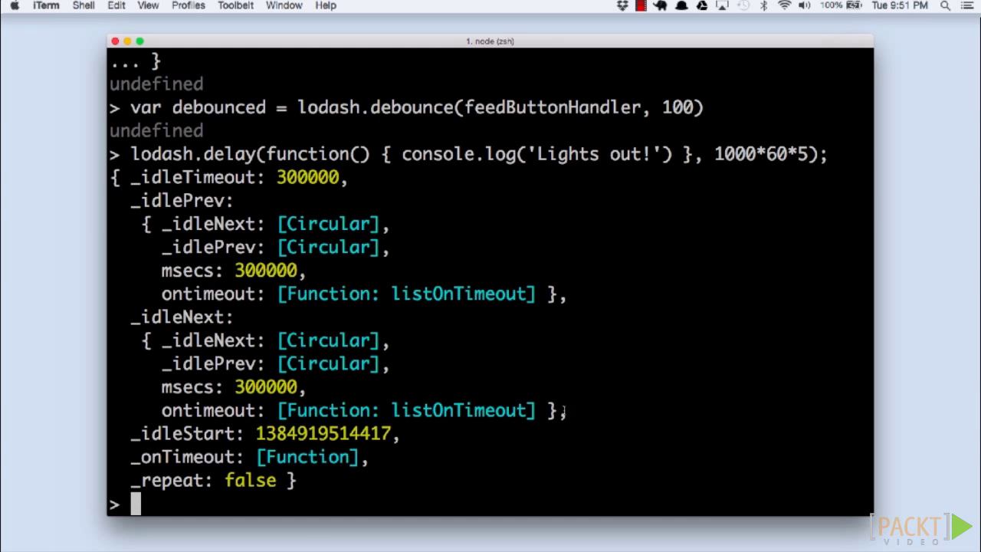
mouse_move(695, 400)
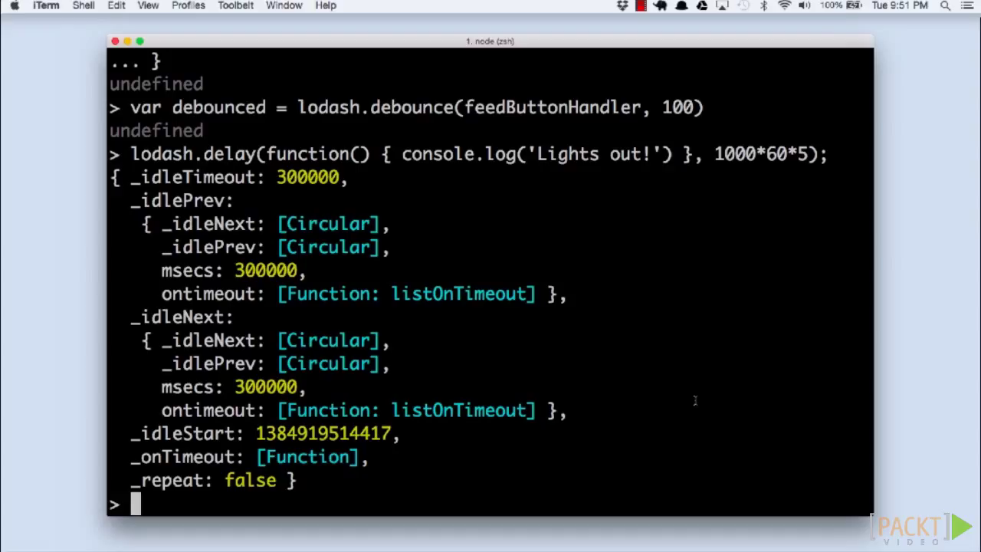